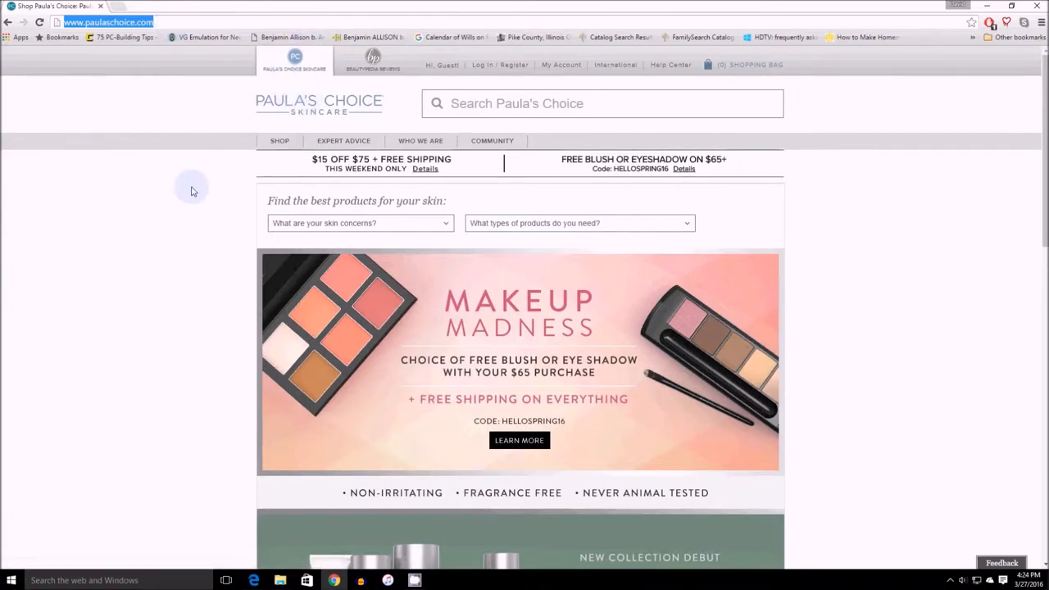
mouse_move(326, 121)
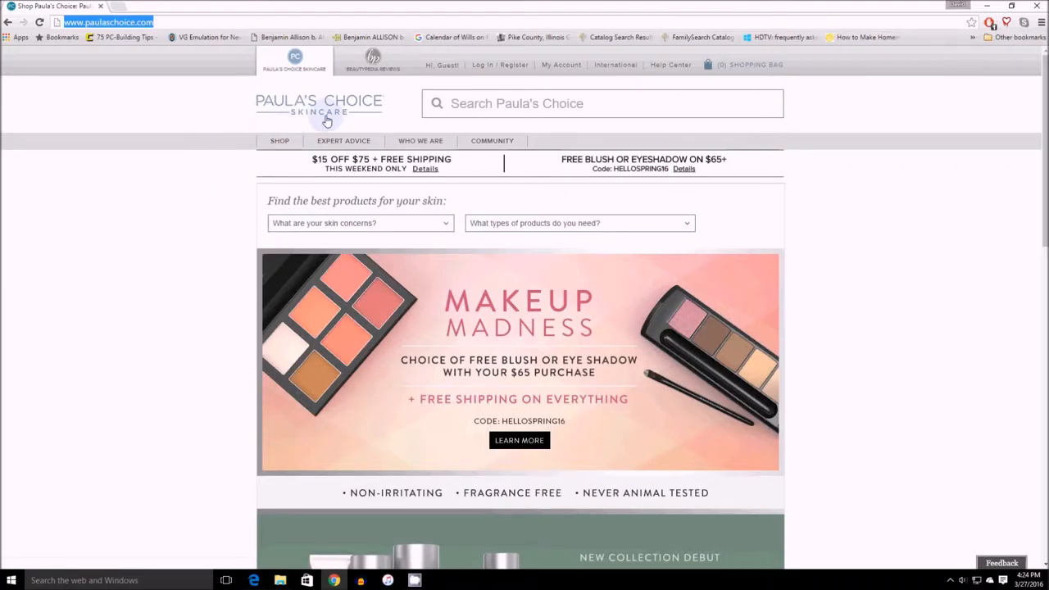
Reveal the Expert Advice dropdown listing makeup, skincare and hair care topics.
click(344, 141)
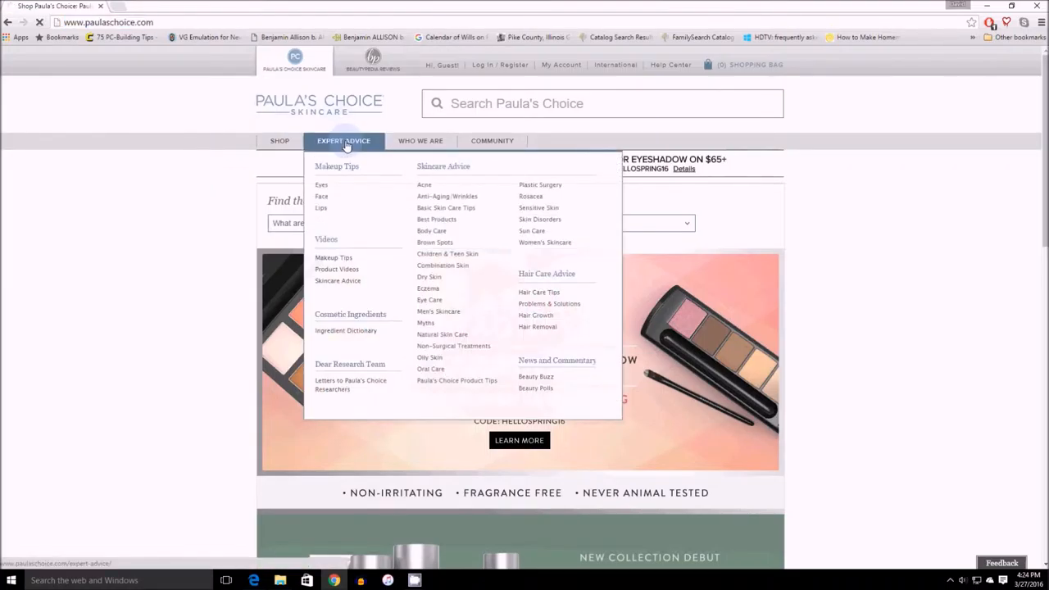
Load the Expert Advice overview and scroll to its featured and latest articles.
click(344, 141)
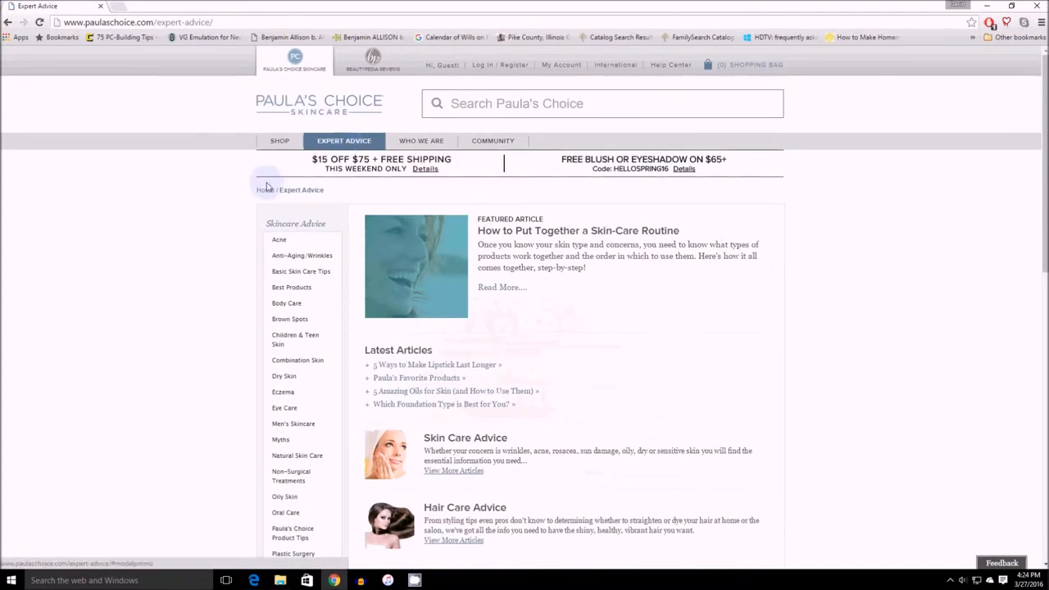
mouse_move(541, 302)
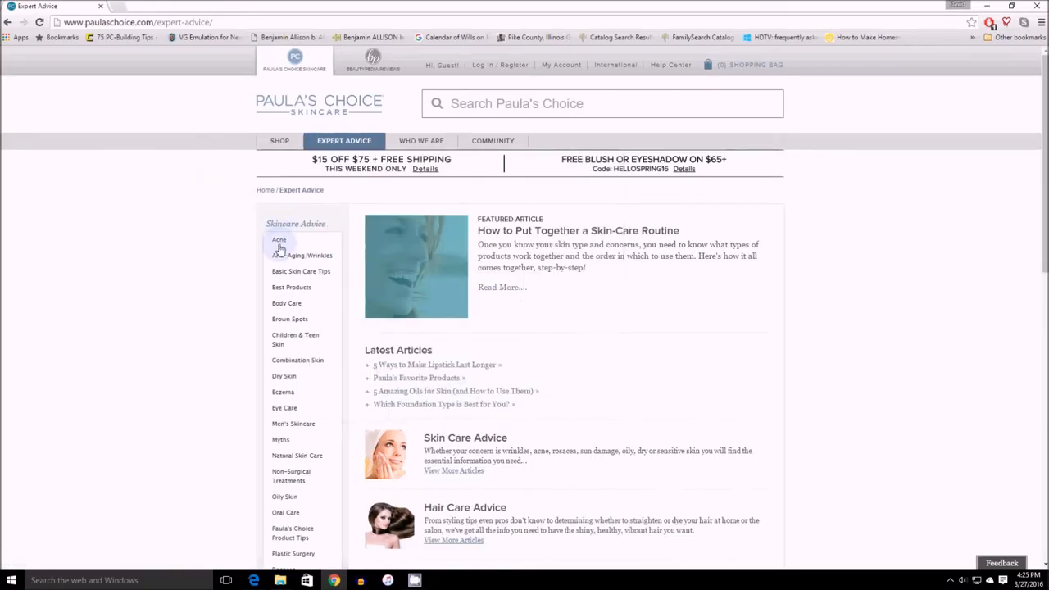
scroll(down, 3)
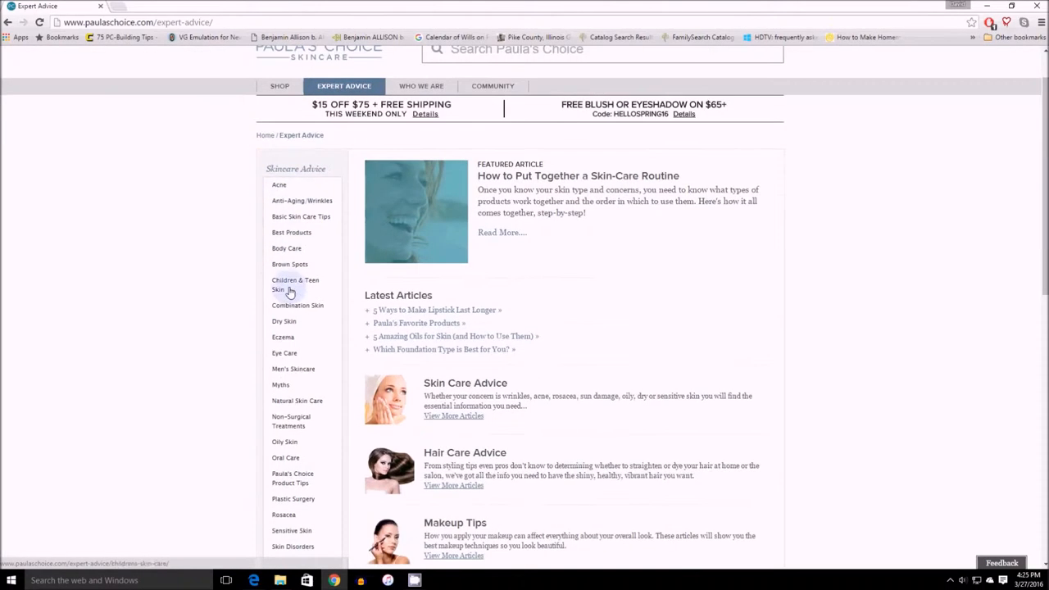
View the Combination Skin advice page, scrolling through its articles and back to the top.
click(298, 305)
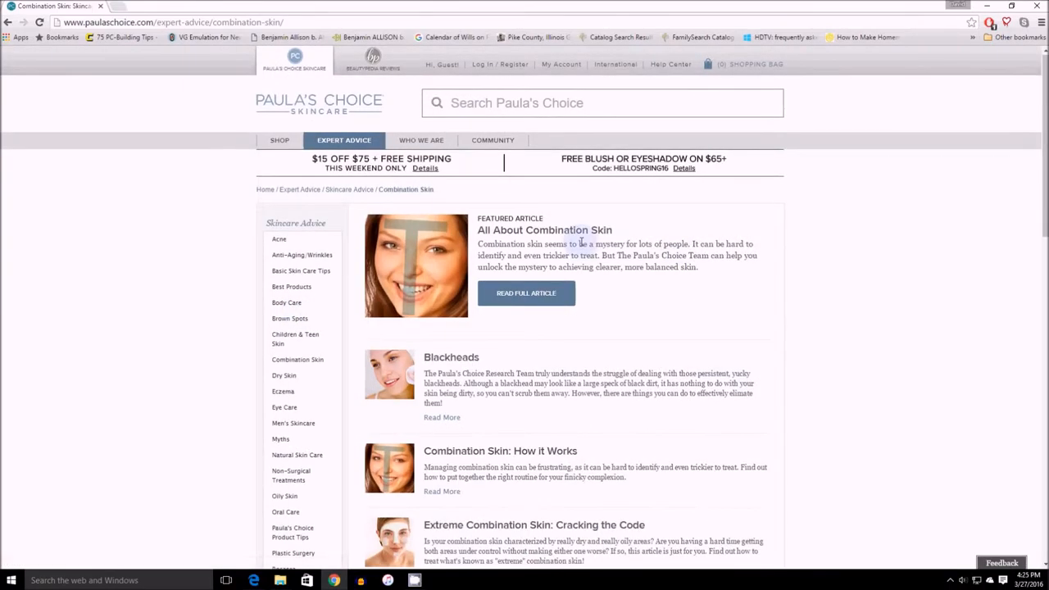
scroll(down, 3)
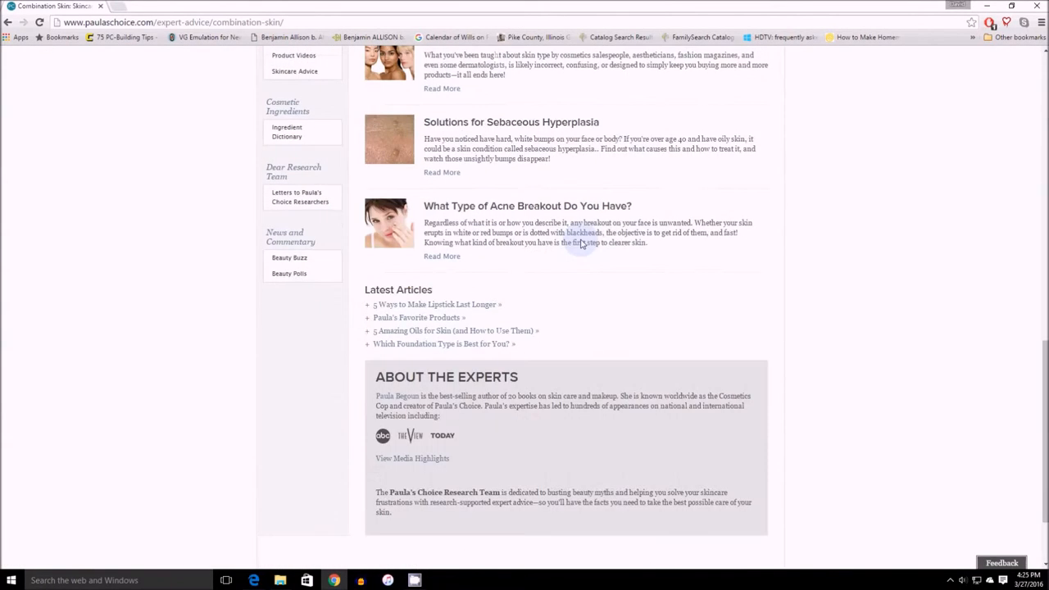
scroll(up, 3)
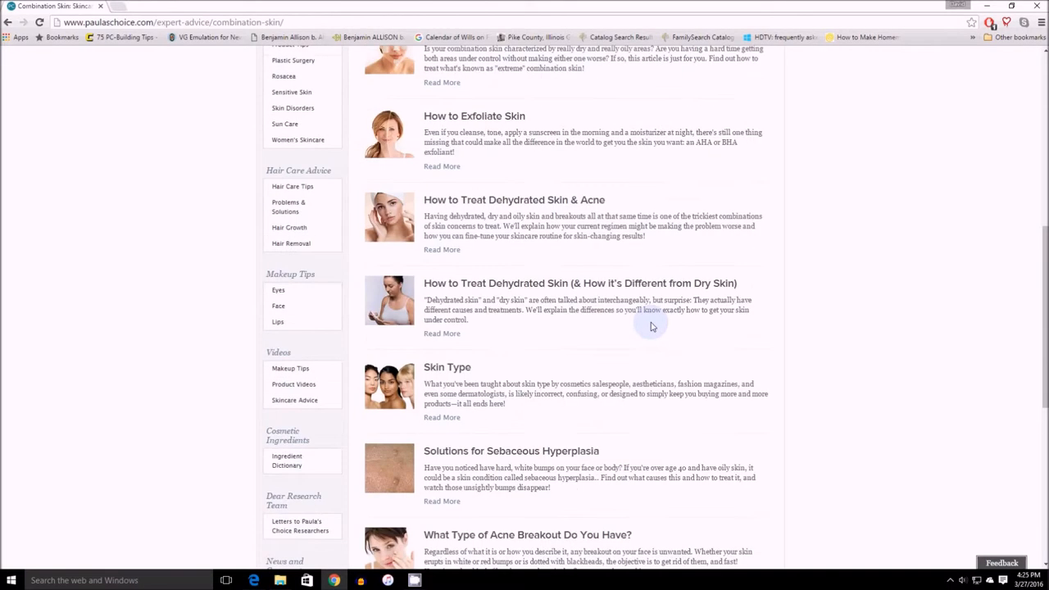
scroll(up, 3)
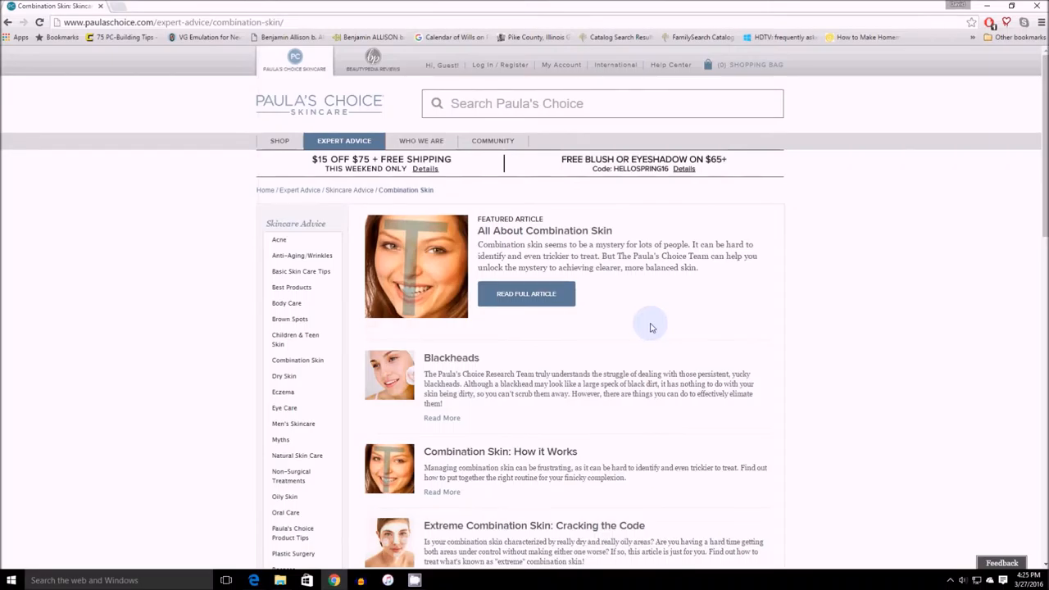
mouse_move(252, 217)
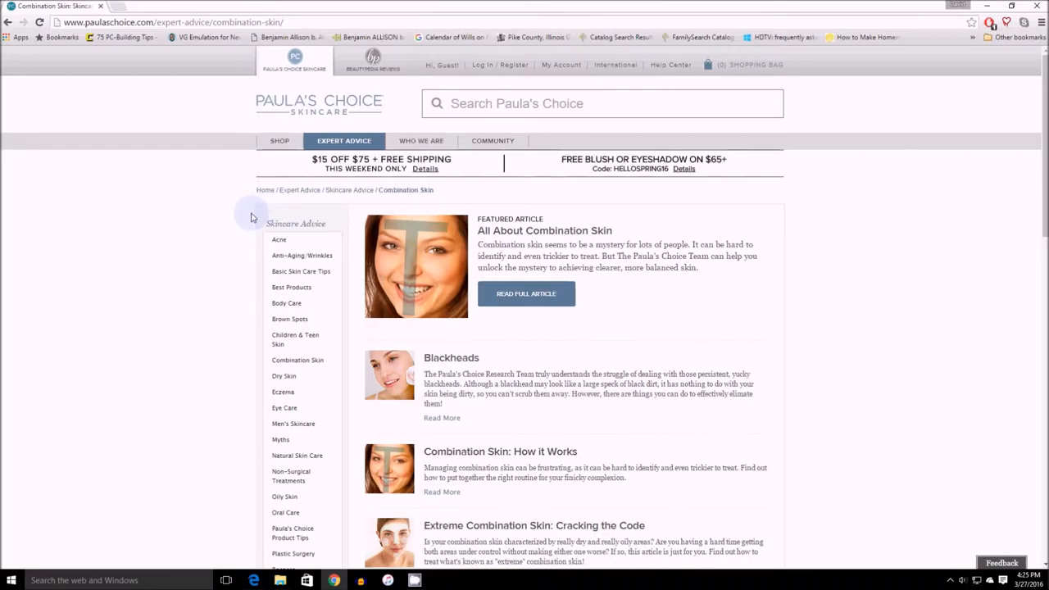
mouse_move(290, 319)
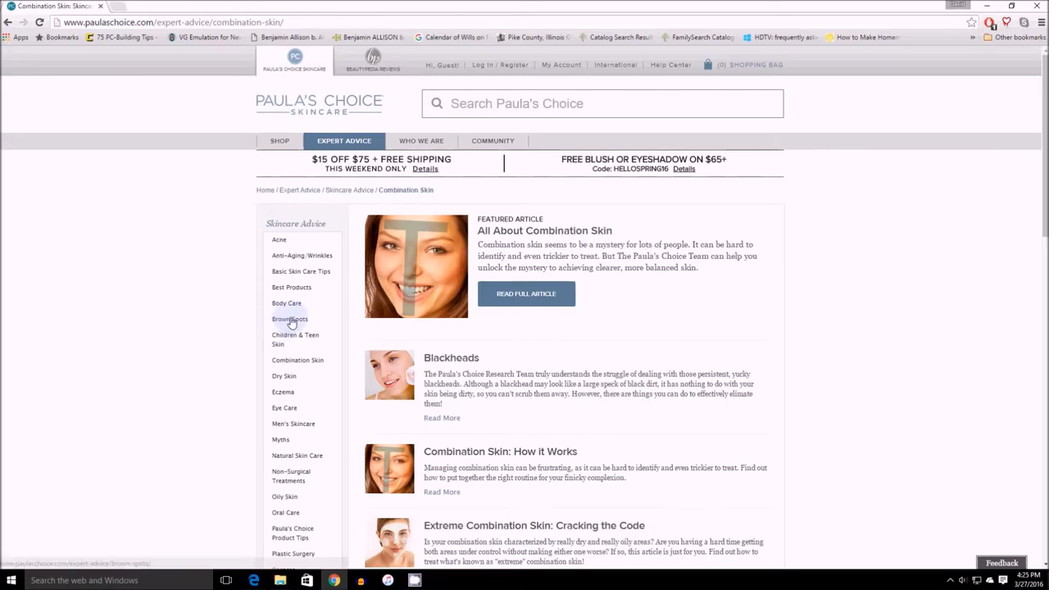
Visit the Brown Spots, Anti-Aging/Wrinkles and Eye Care advice pages in turn.
click(290, 319)
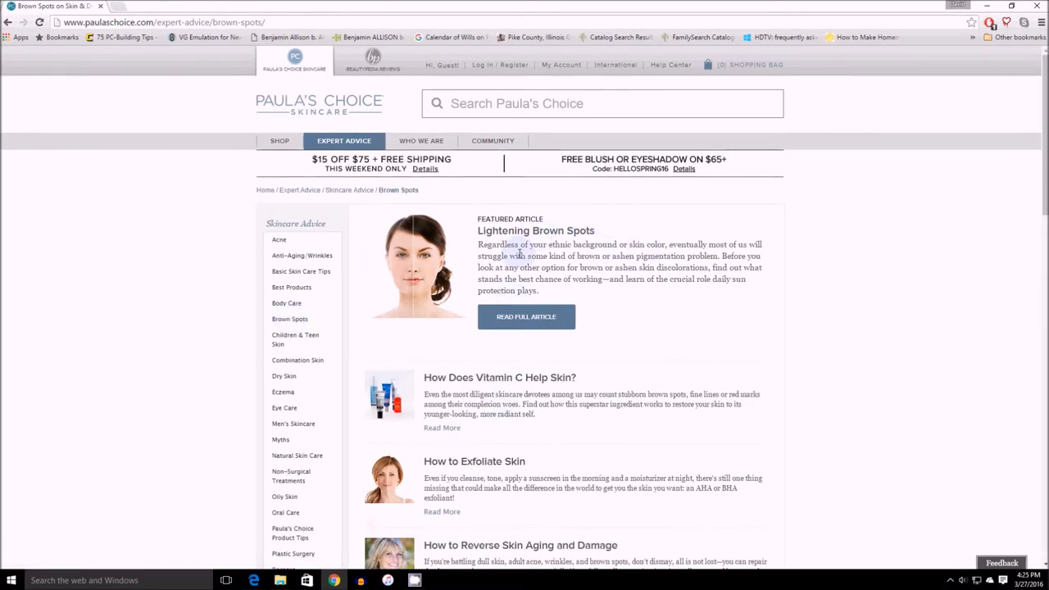
scroll(down, 3)
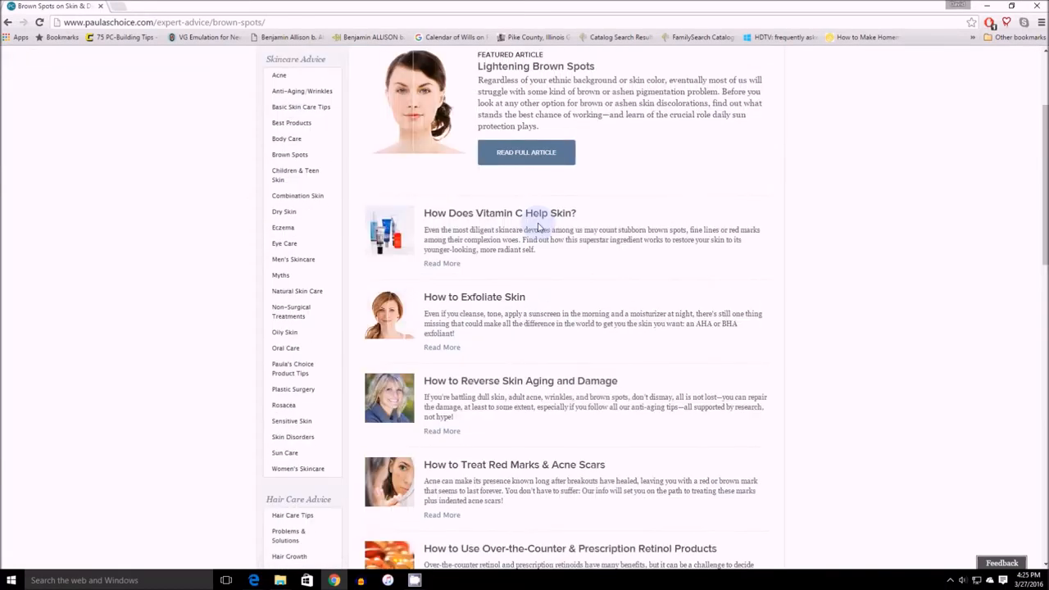
click(299, 92)
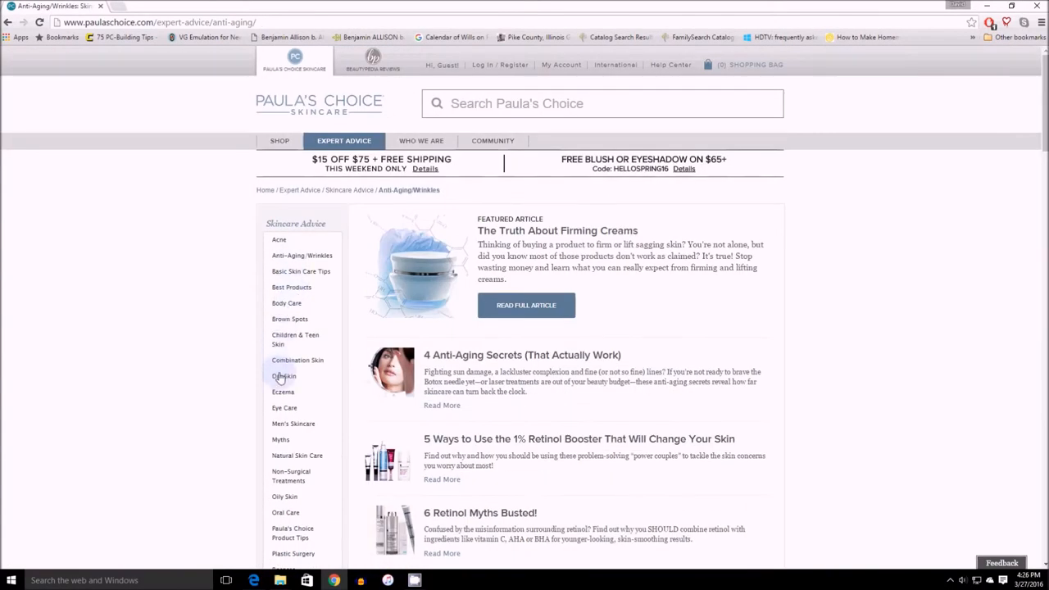
mouse_move(291, 475)
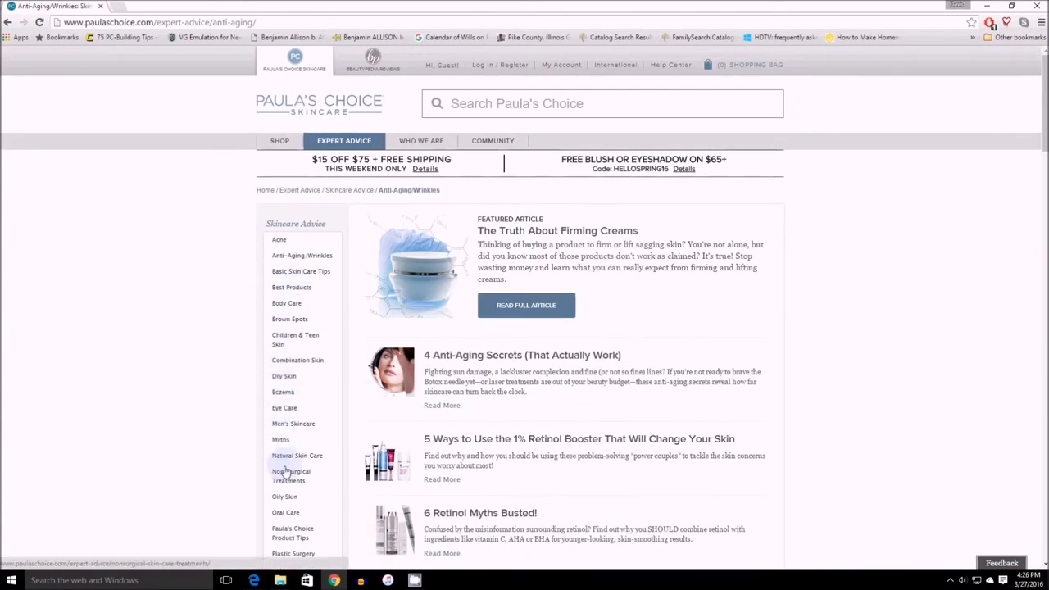
click(284, 407)
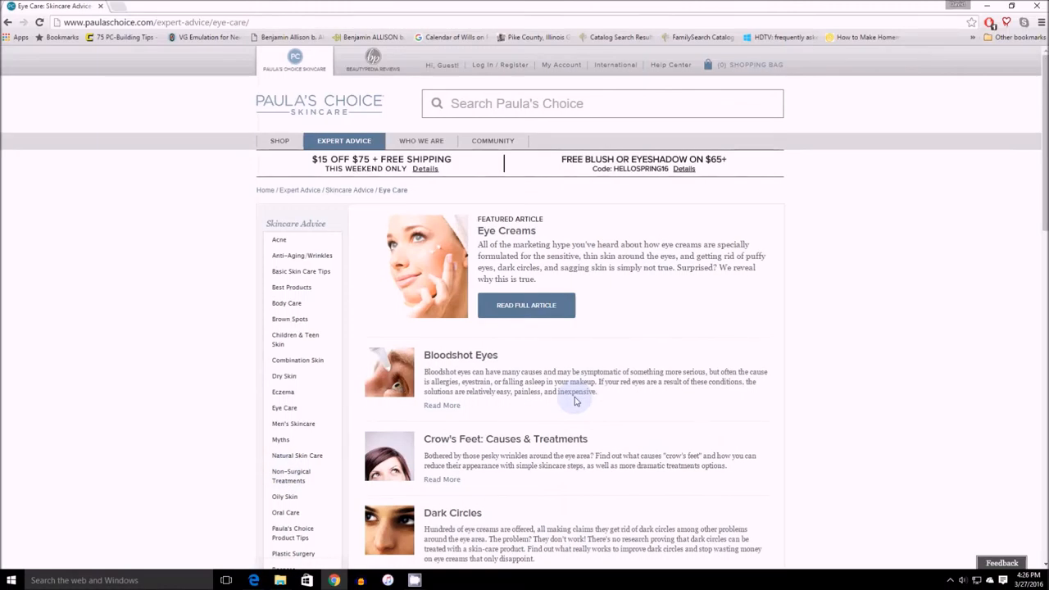